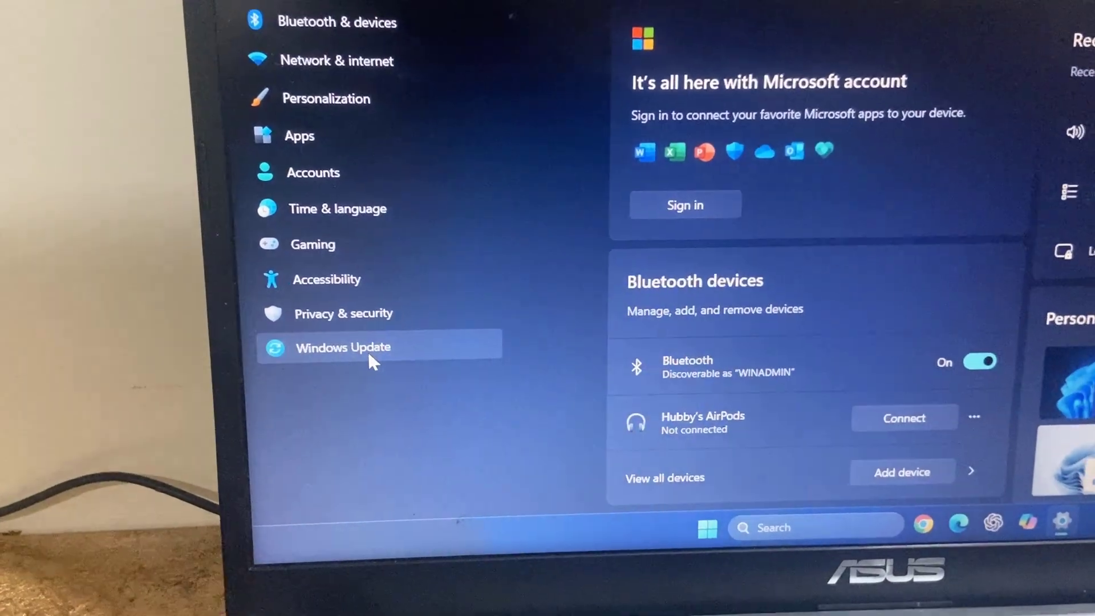
Select Windows Update from the Settings sidebar
click(343, 347)
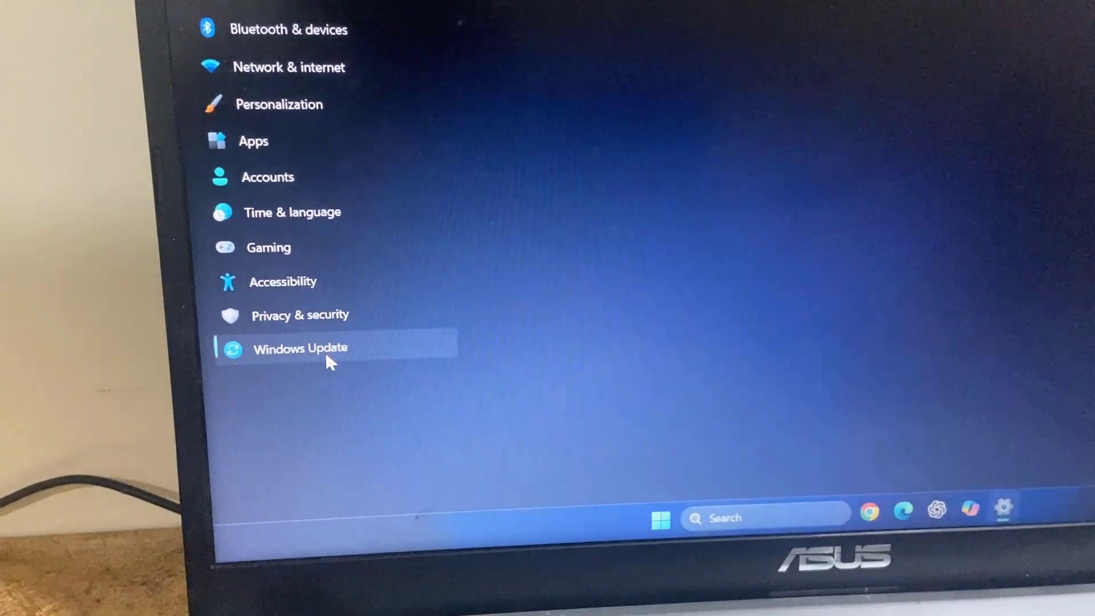
Review the Windows 11 version 25H2 update status awaiting restart
click(300, 348)
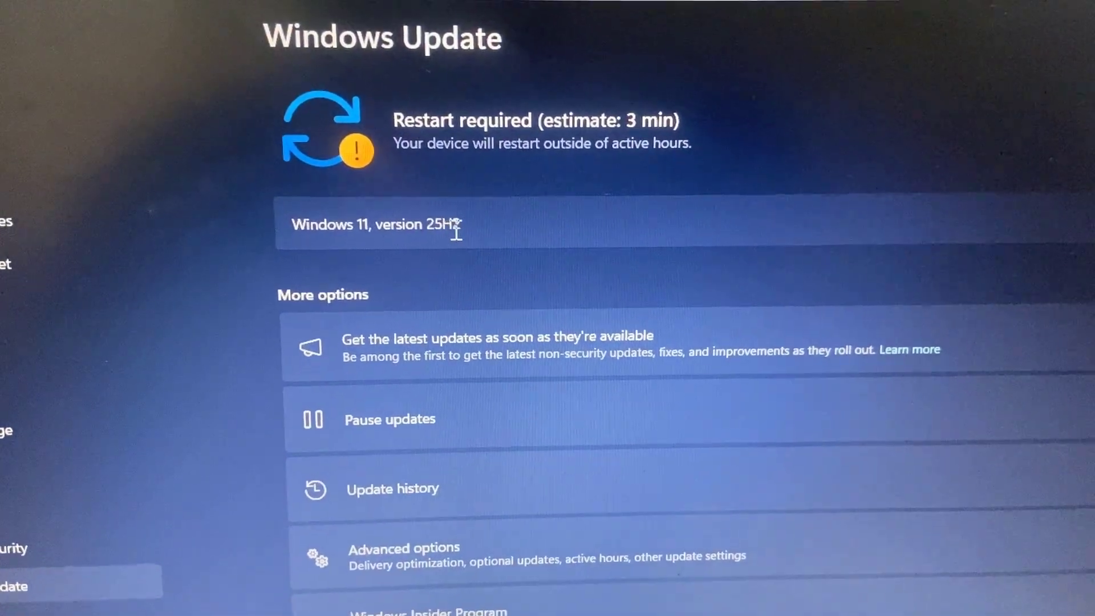
scroll(down, 3)
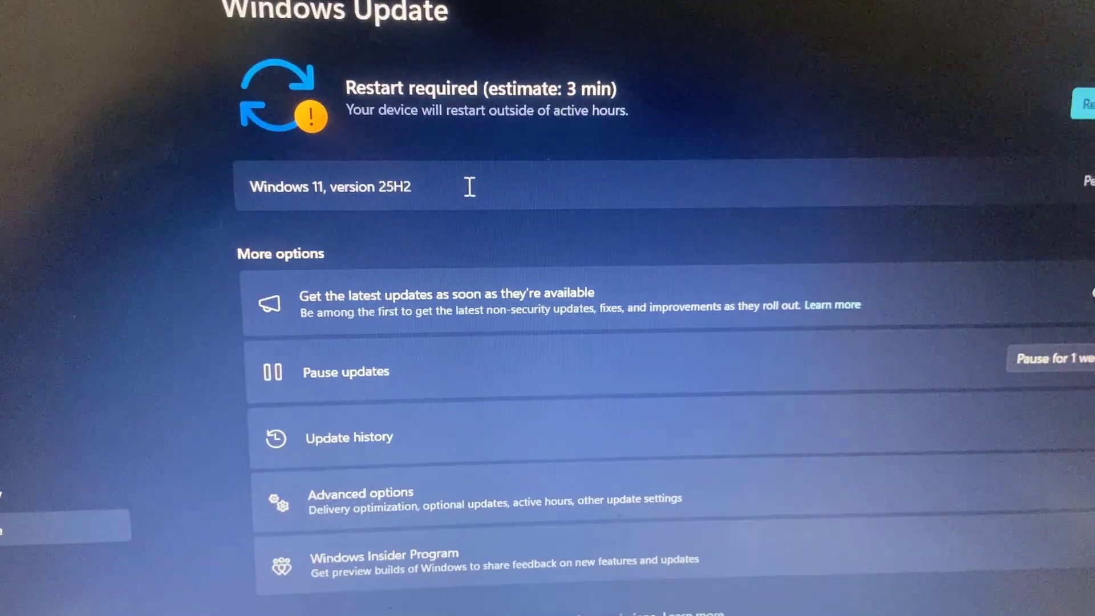